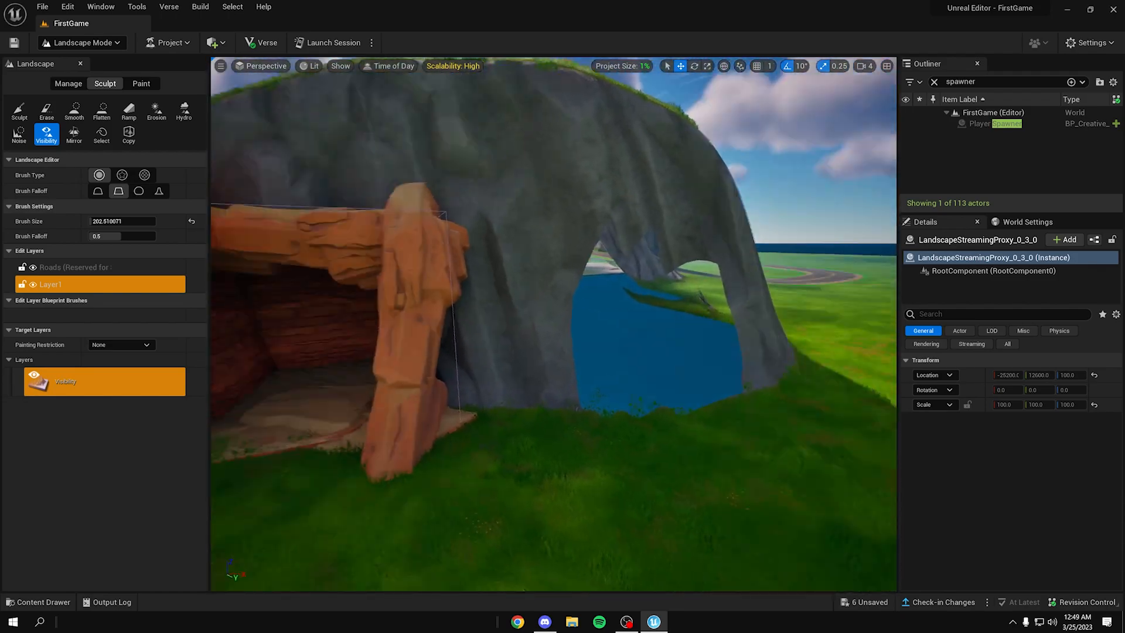
Switch from Landscape Mode to Selection Mode to work with the rock pieces.
left_click(80, 42)
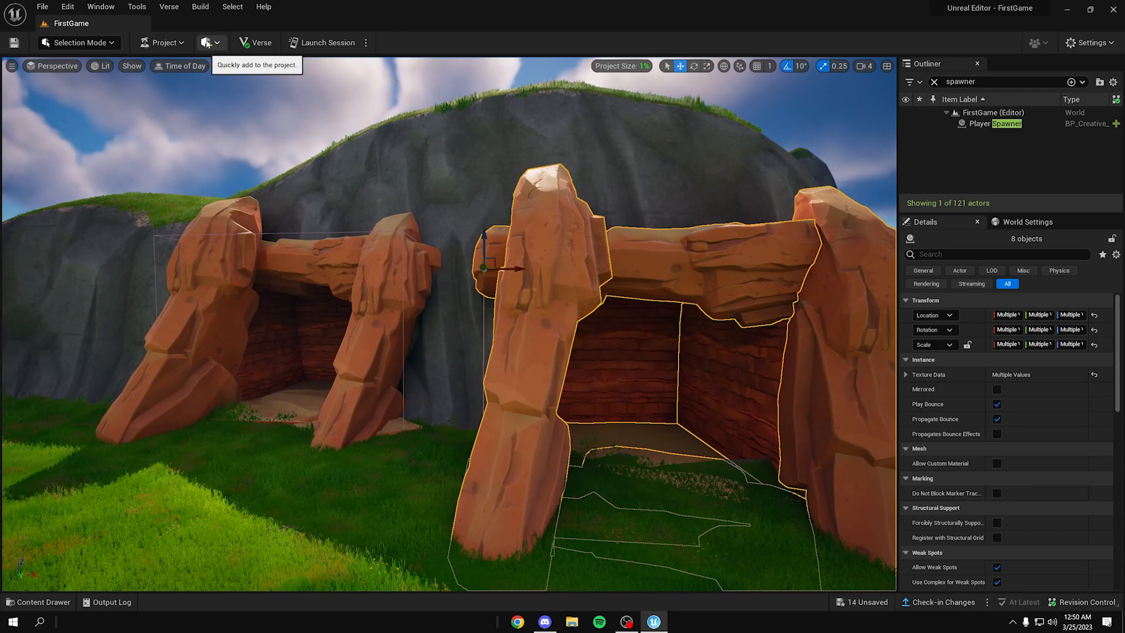
Add a Fort Underground Volume from Quickly Add to the Project > Volumes.
left_click(206, 42)
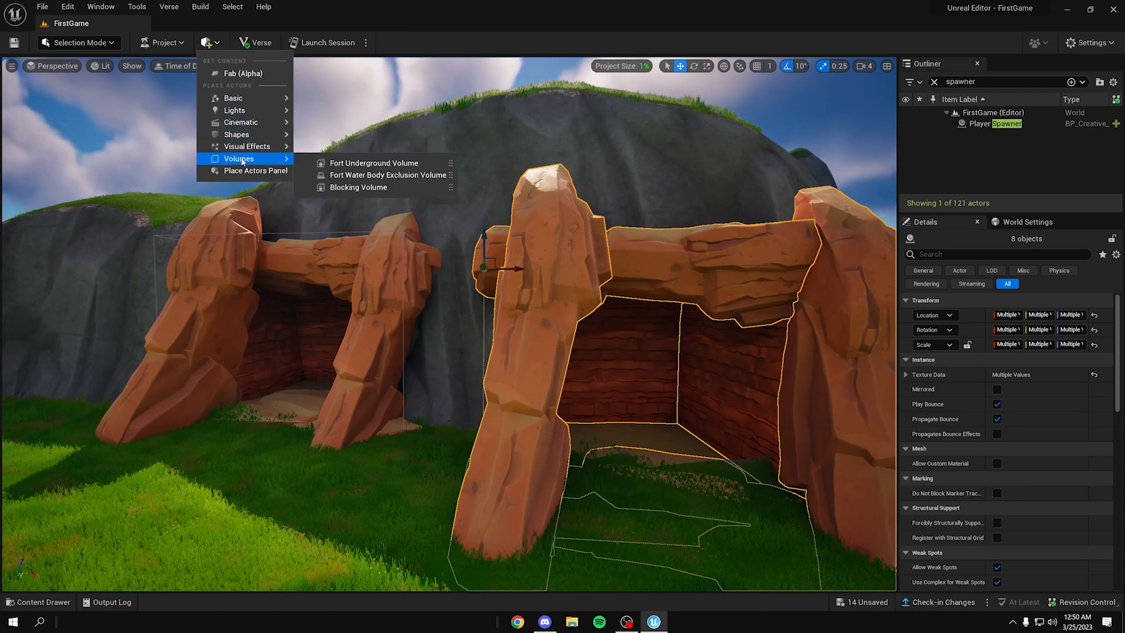
left_click(374, 162)
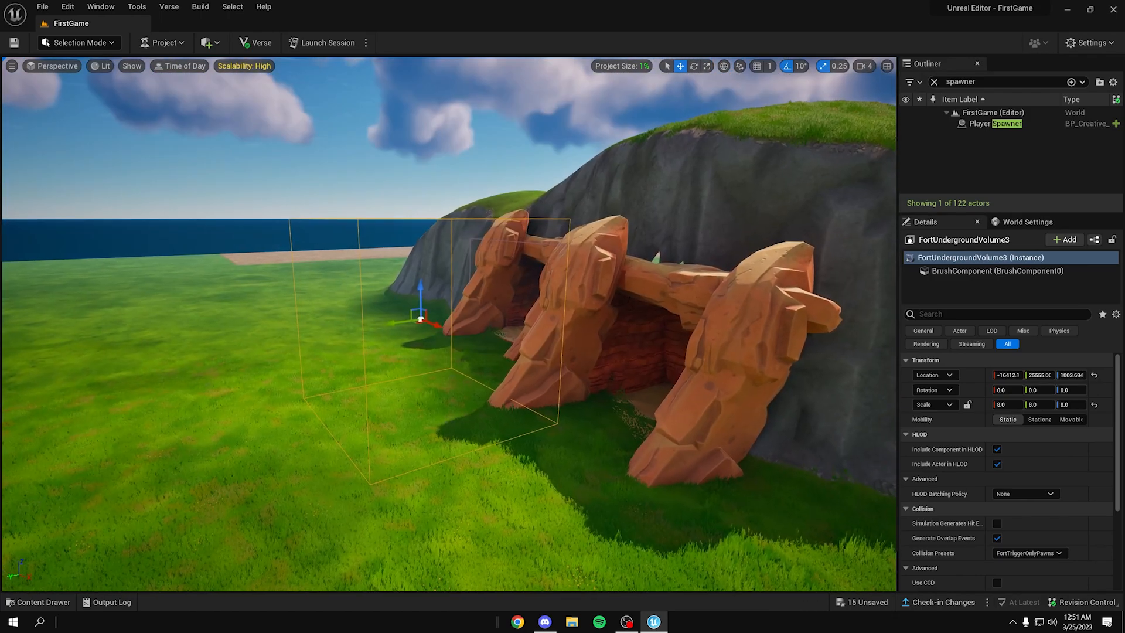
left_click(206, 42)
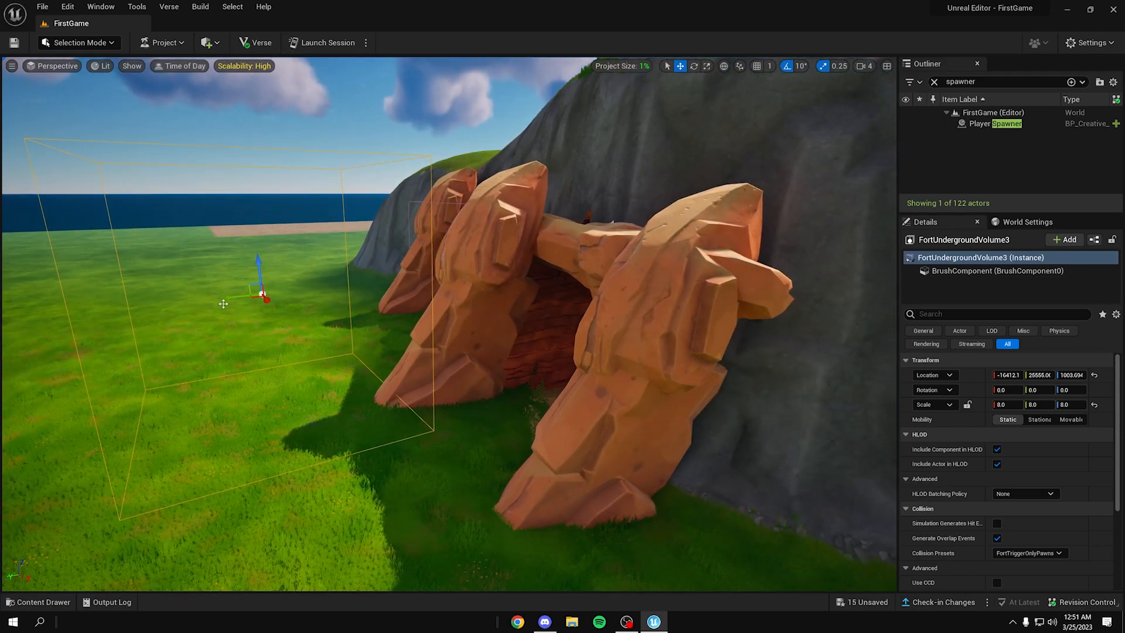
left_click_drag(258, 280, 552, 271)
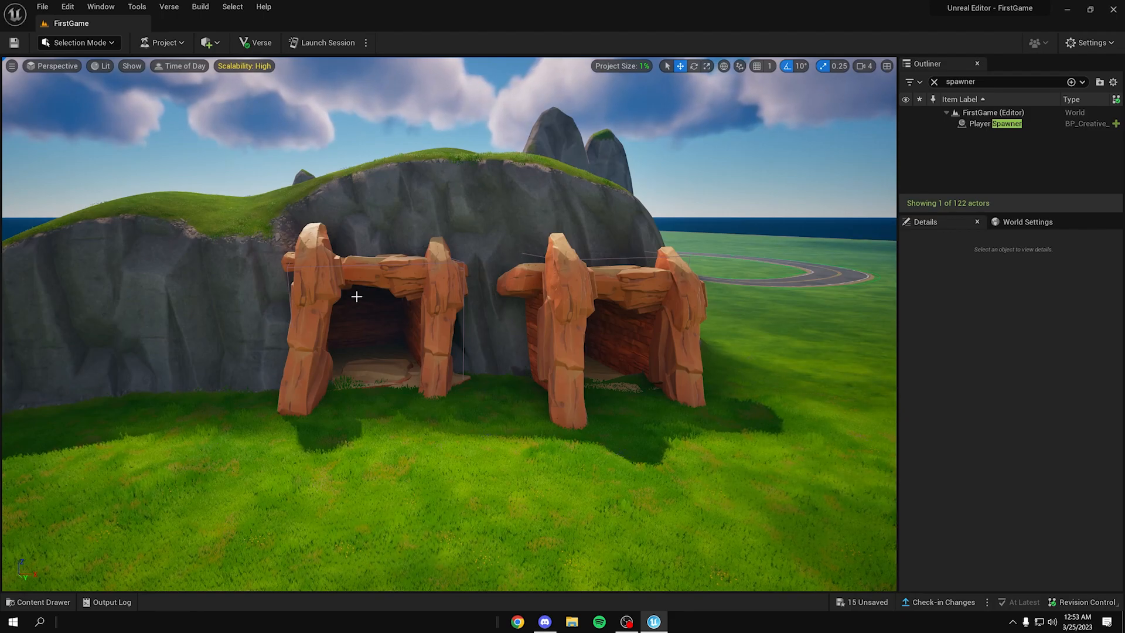
Pull the camera back and return to Landscape Mode for sculpting the hill.
scroll("down", 3)
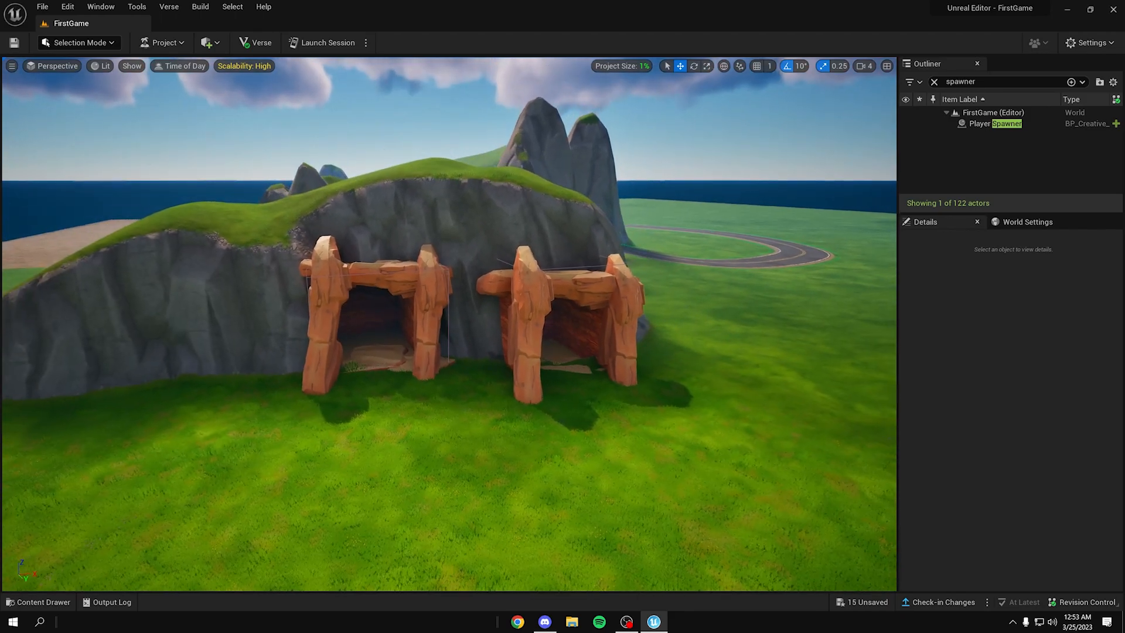
left_click(78, 43)
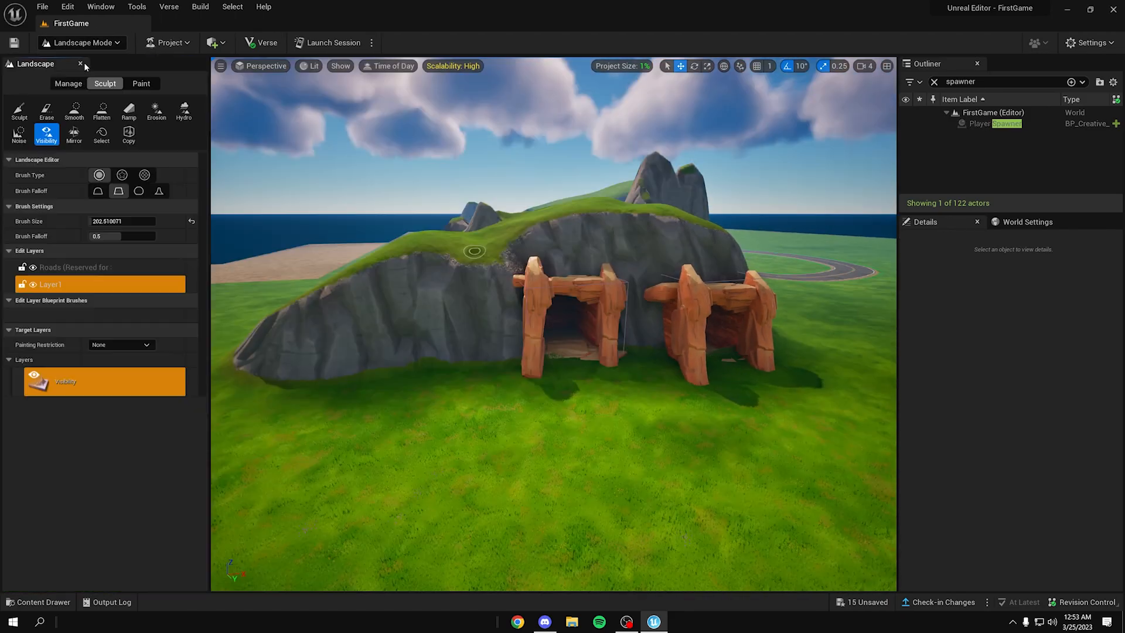